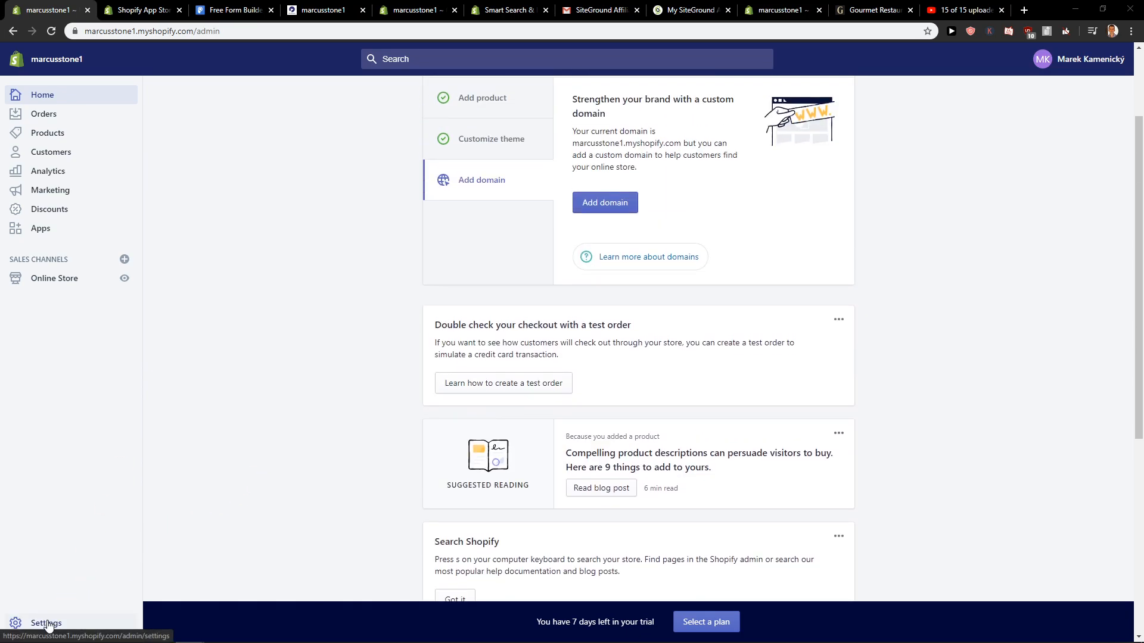
- Navigate from the admin sidebar Settings to the store's Taxes settings page
{"action": "left_click", "coordinate": [45, 623]}
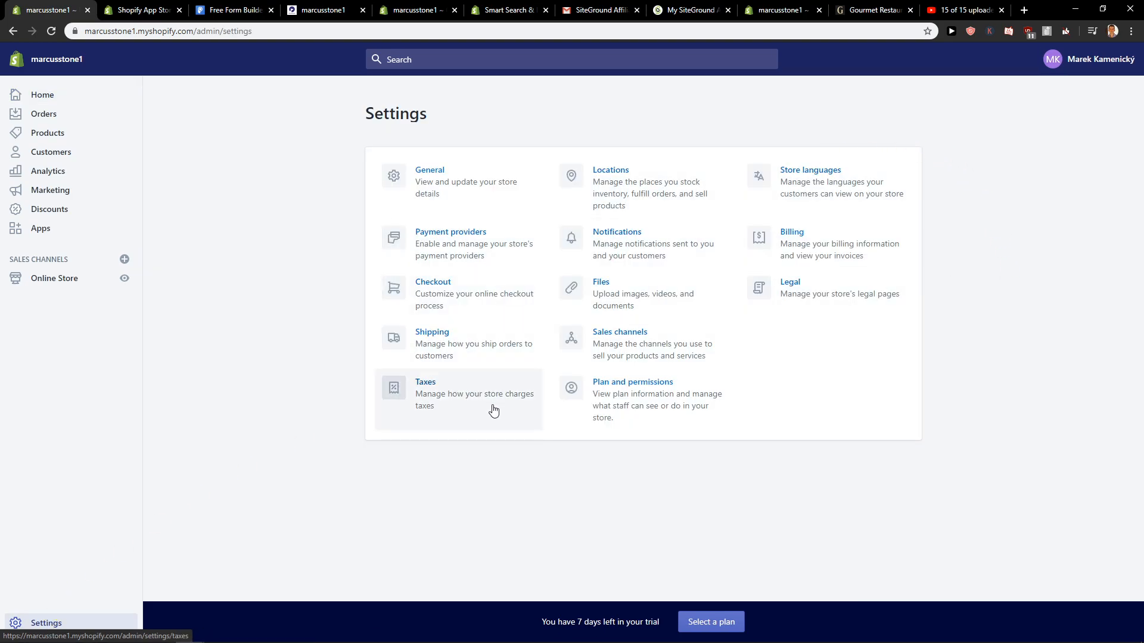
{"action": "left_click", "coordinate": [425, 381]}
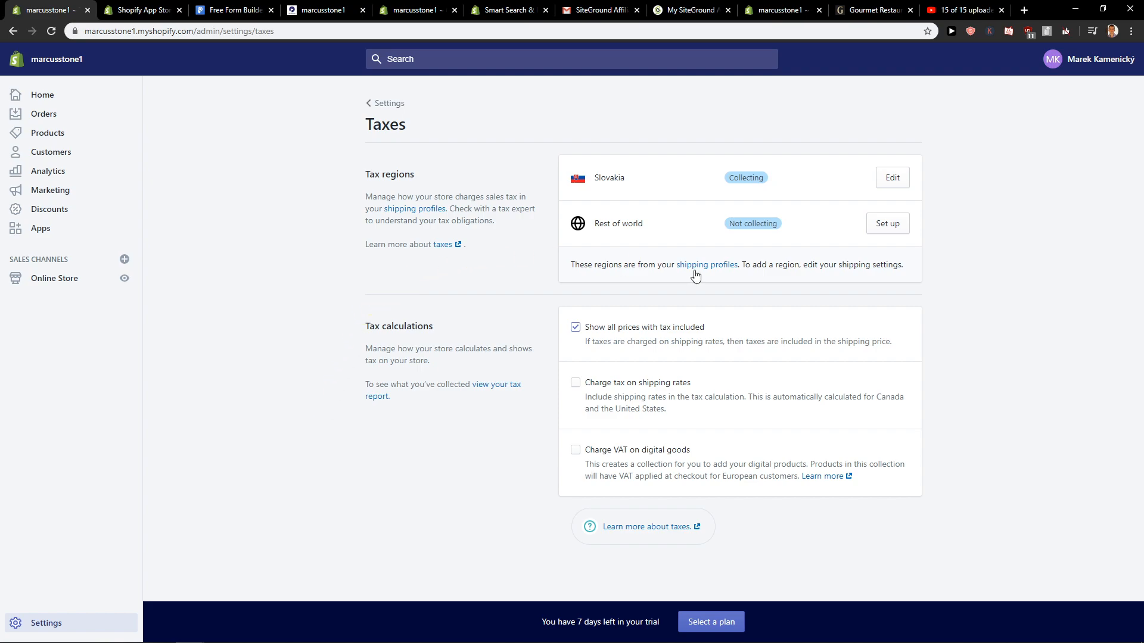
{"action": "mouse_move", "coordinate": [382, 339]}
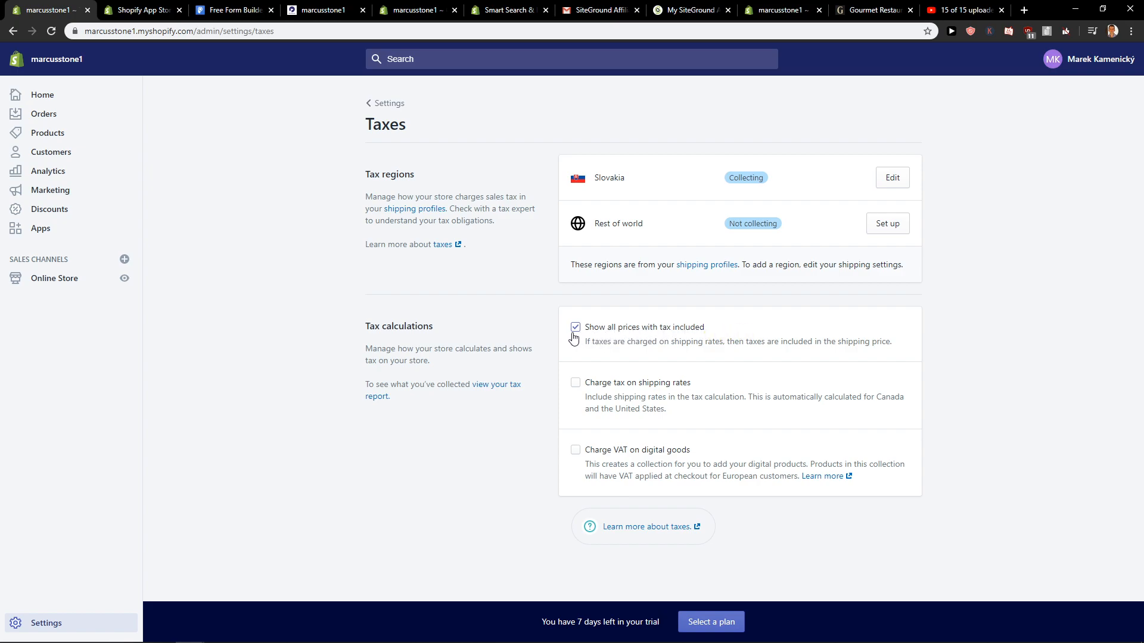
- Uncheck 'Show all prices with tax included' and save the tax calculation change
{"action": "left_click", "coordinate": [574, 326]}
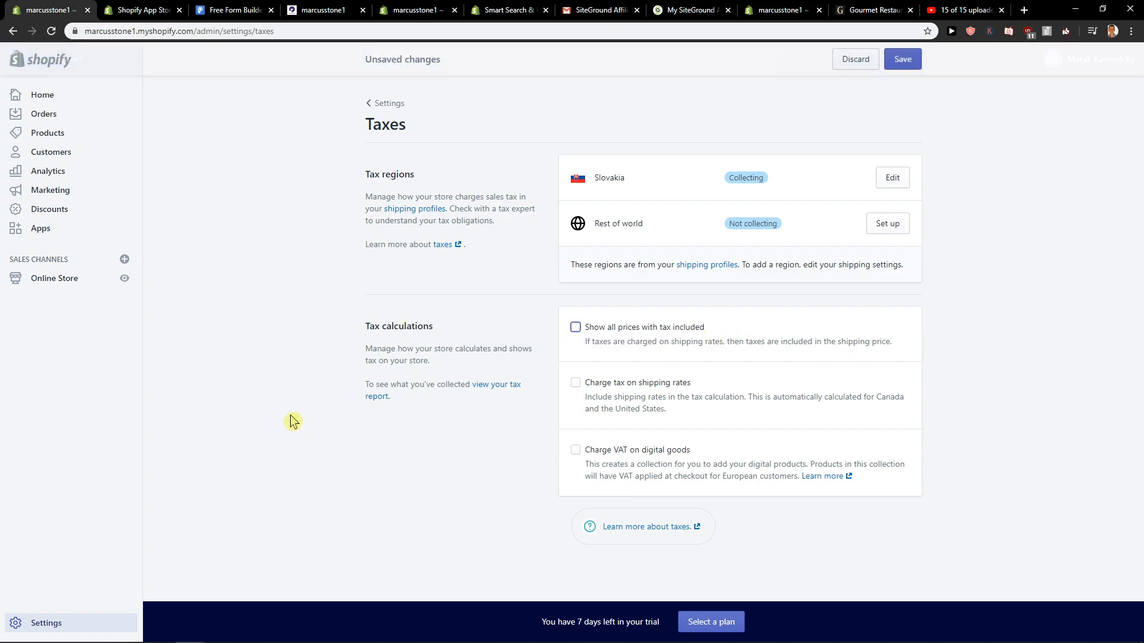
{"action": "left_click", "coordinate": [902, 59]}
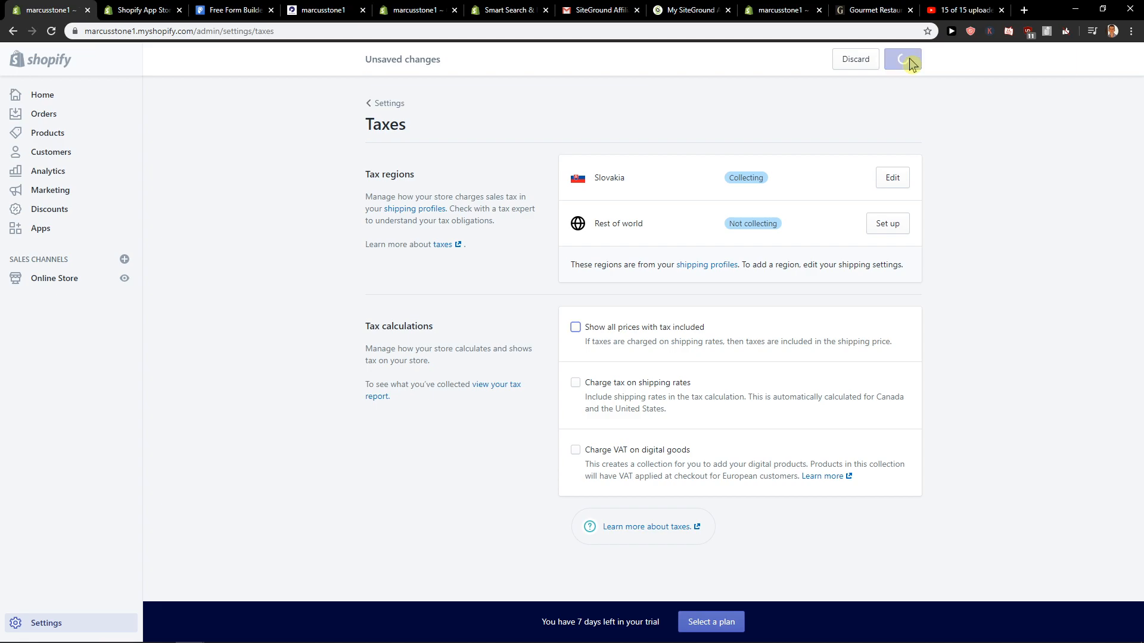
{"action": "left_click", "coordinate": [902, 59]}
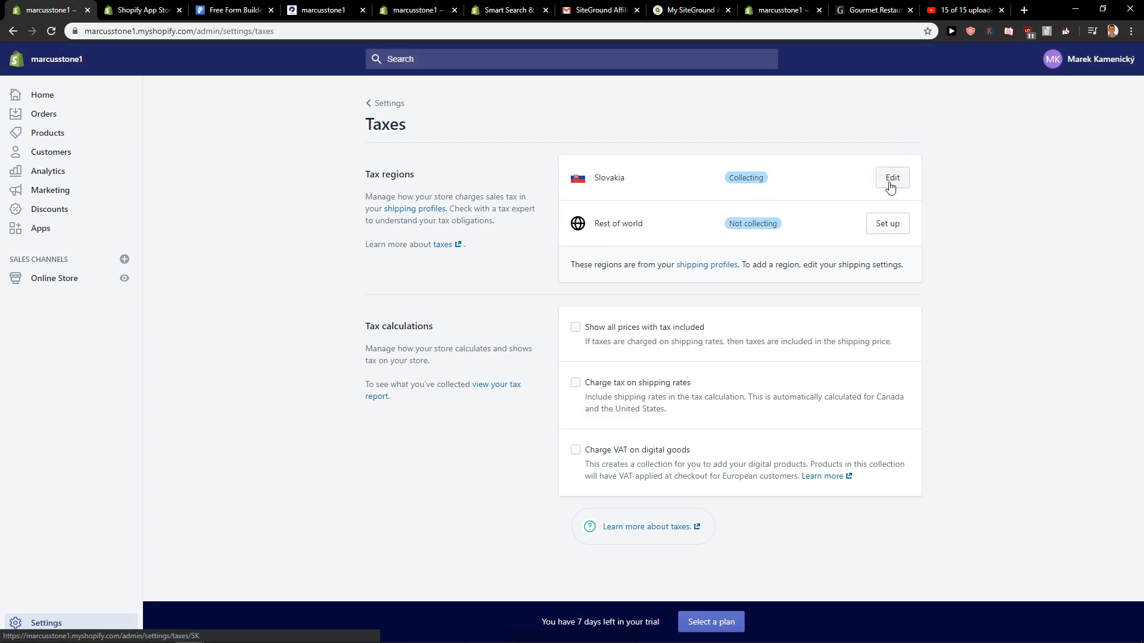
- Review Slovakia's 20% country tax rate and return to the Taxes settings
{"action": "left_click", "coordinate": [891, 178]}
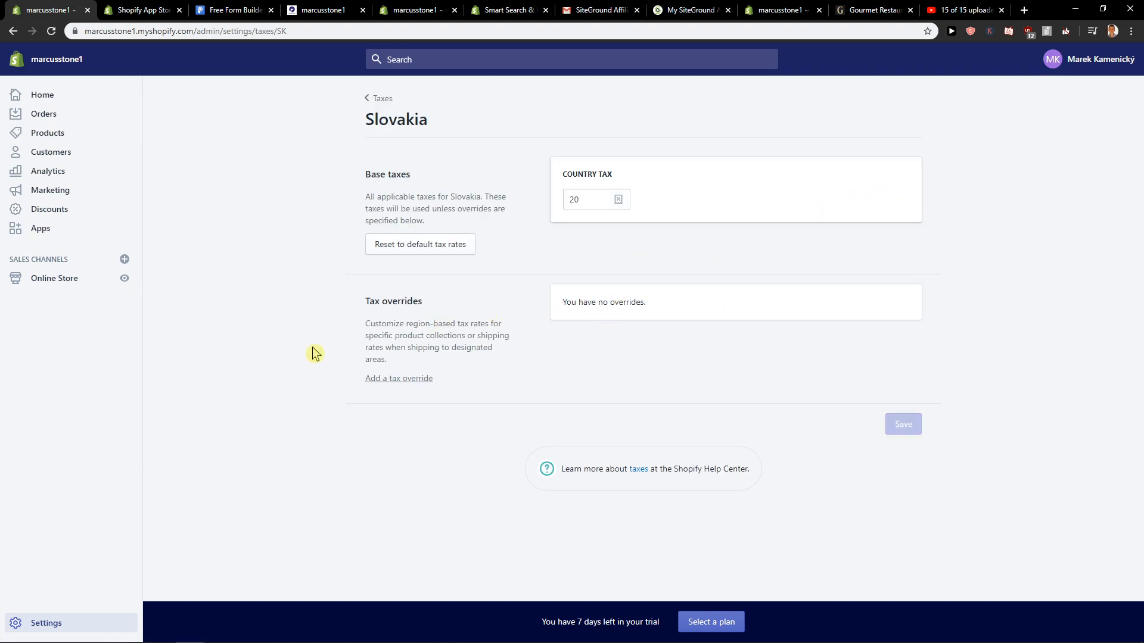
{"action": "left_click", "coordinate": [381, 97]}
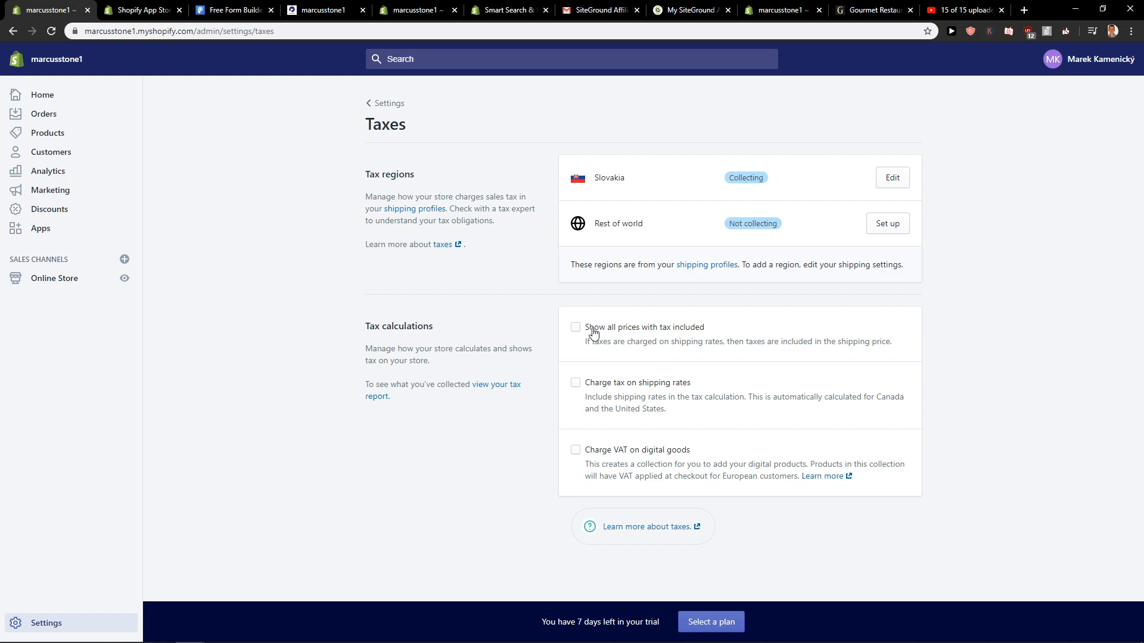
{"action": "mouse_move", "coordinate": [590, 335]}
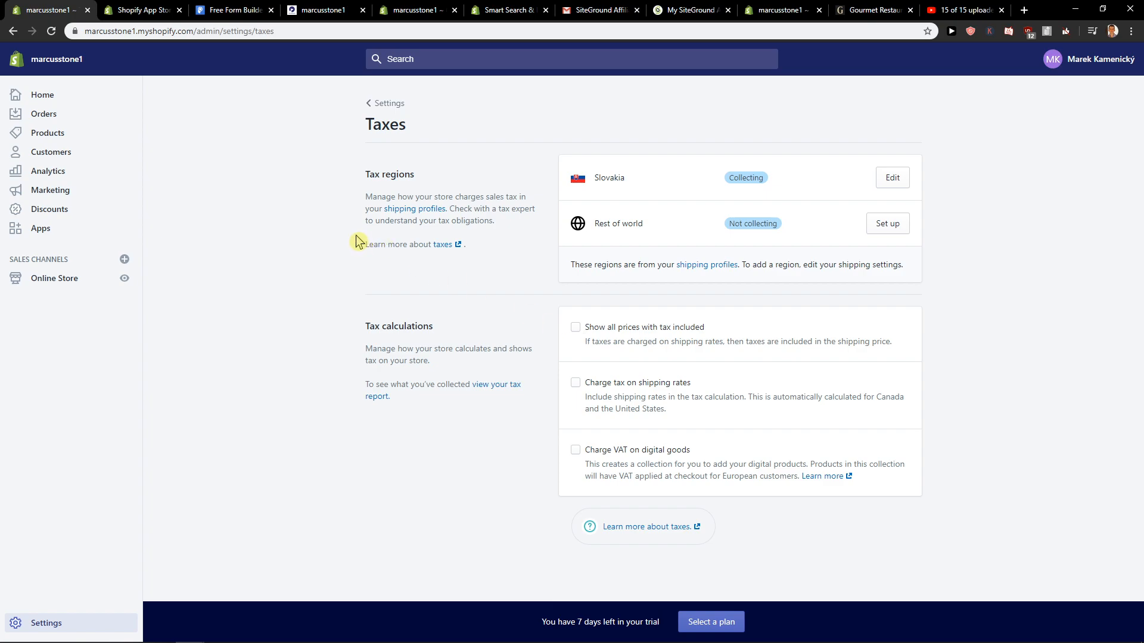
{"action": "mouse_move", "coordinate": [329, 247]}
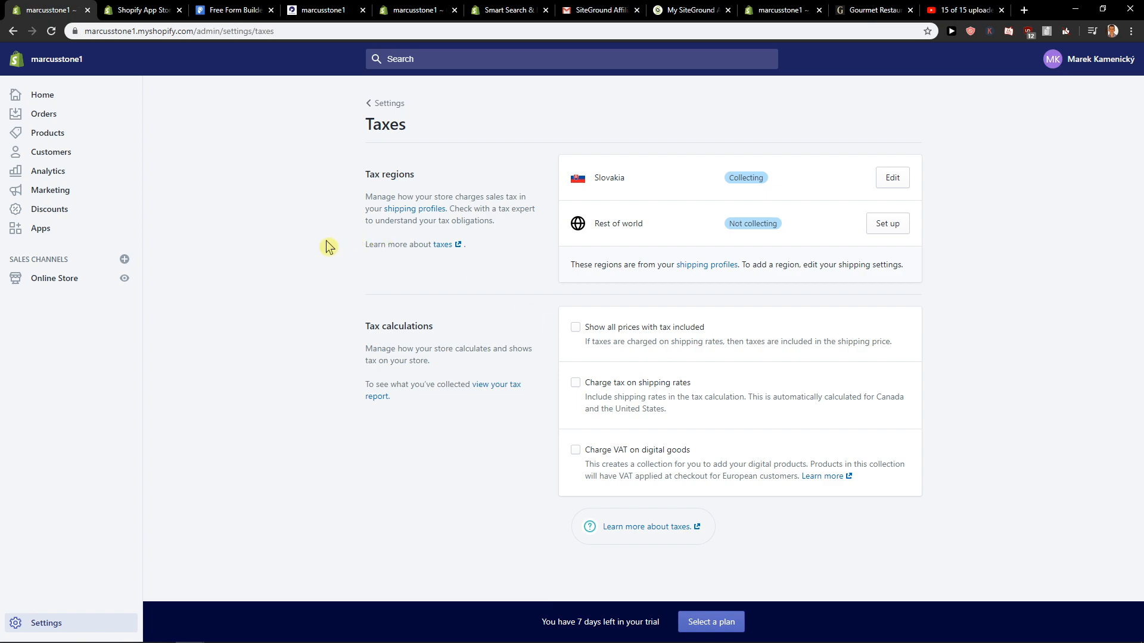
{"action": "mouse_move", "coordinate": [268, 246]}
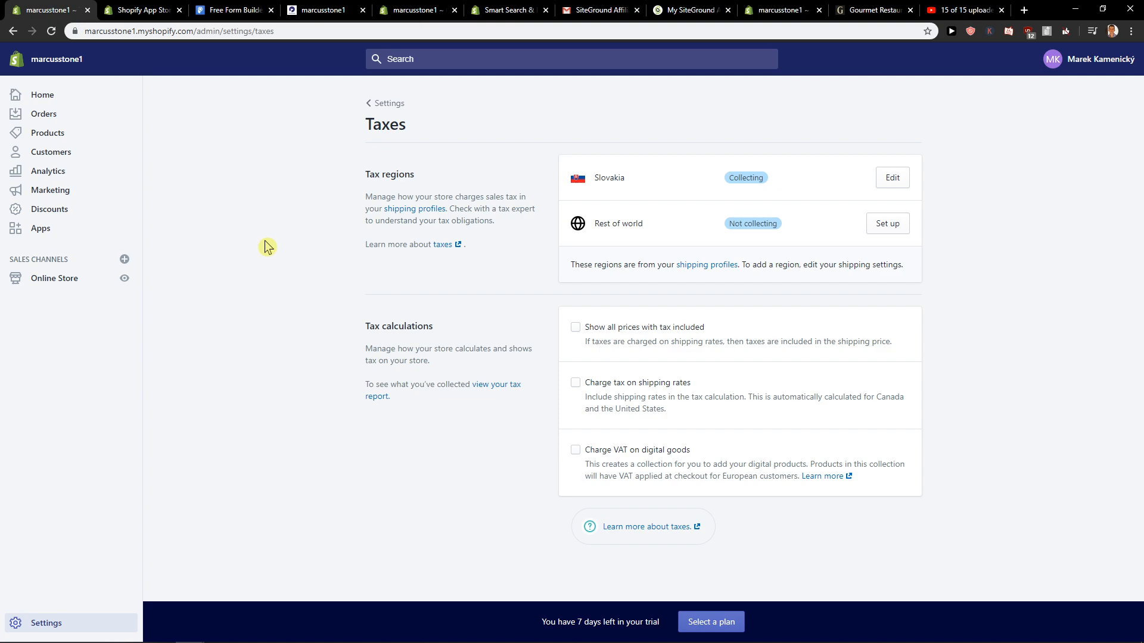